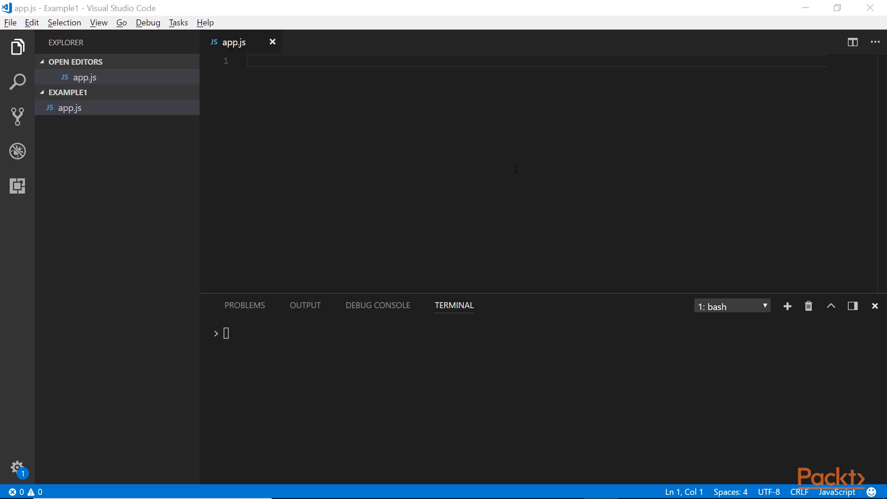
mouse_move(508, 164)
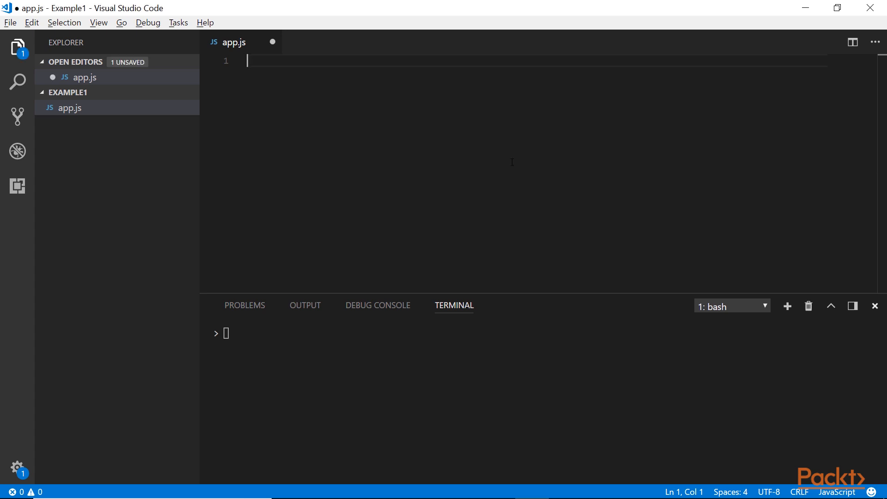
Write var myFunc = {}; myFunc(); and run node app, producing a TypeError.
text(var)
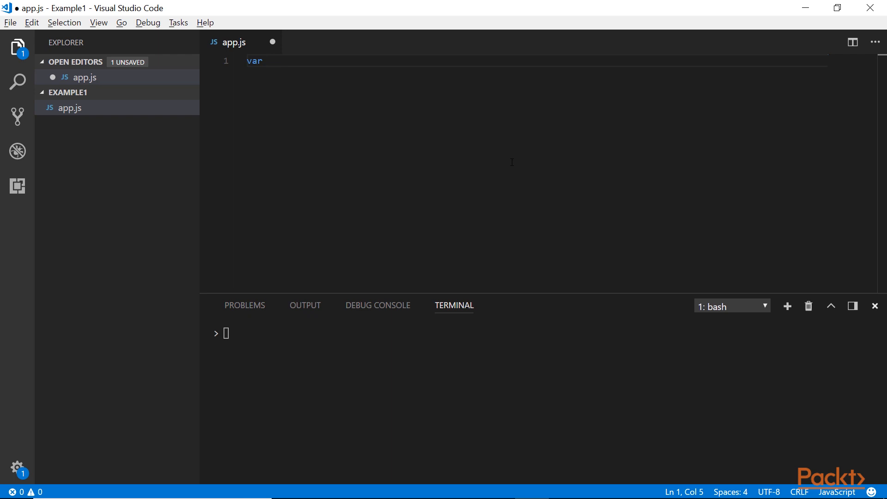
text(my)
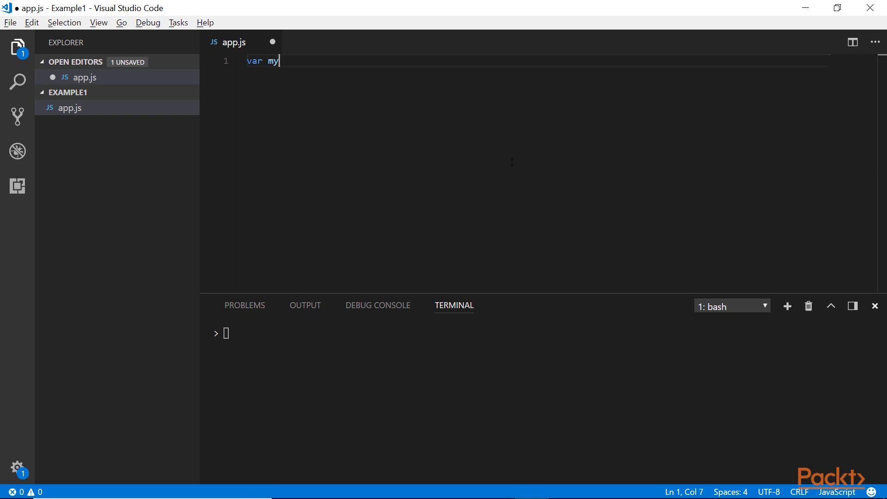
text(Func =)
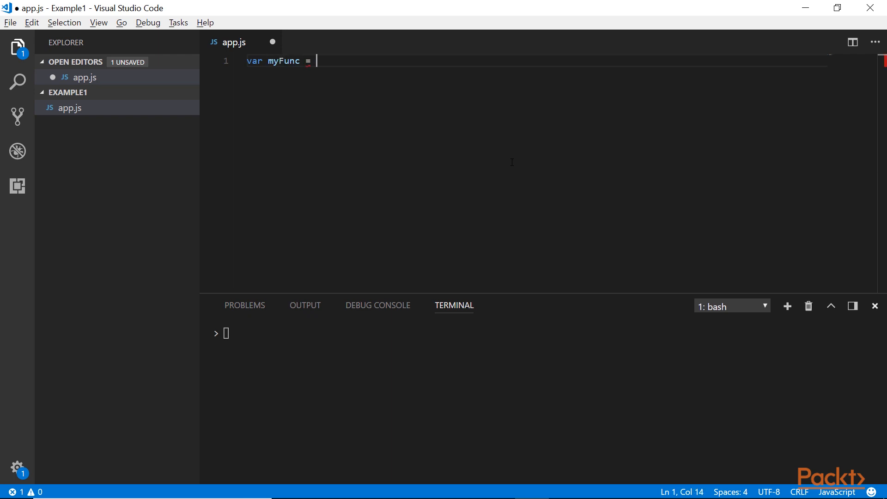
text({};)
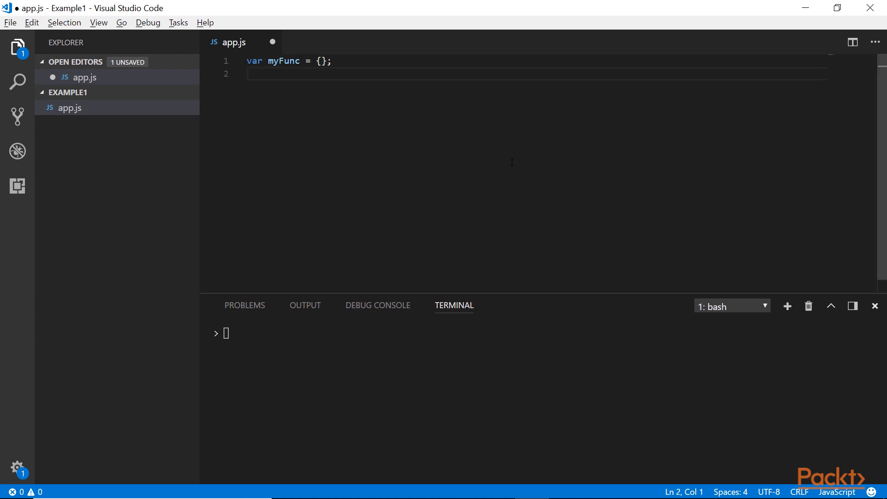
text(myFunc();)
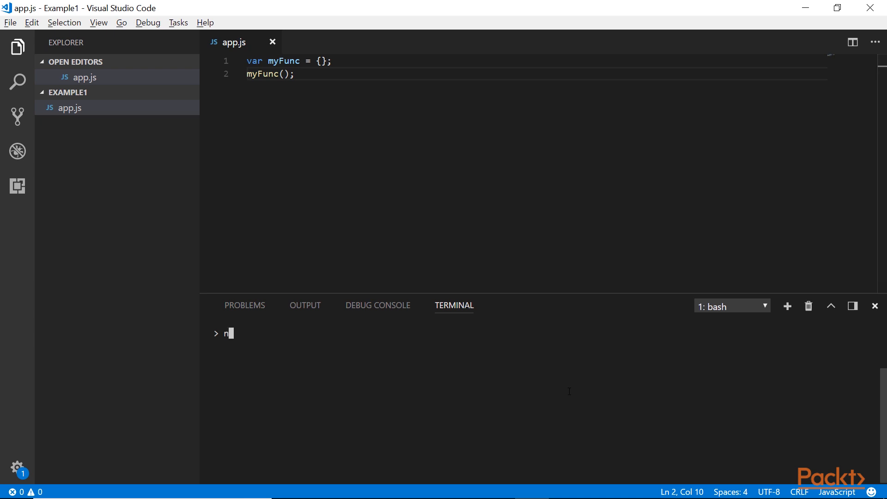
key(Enter)
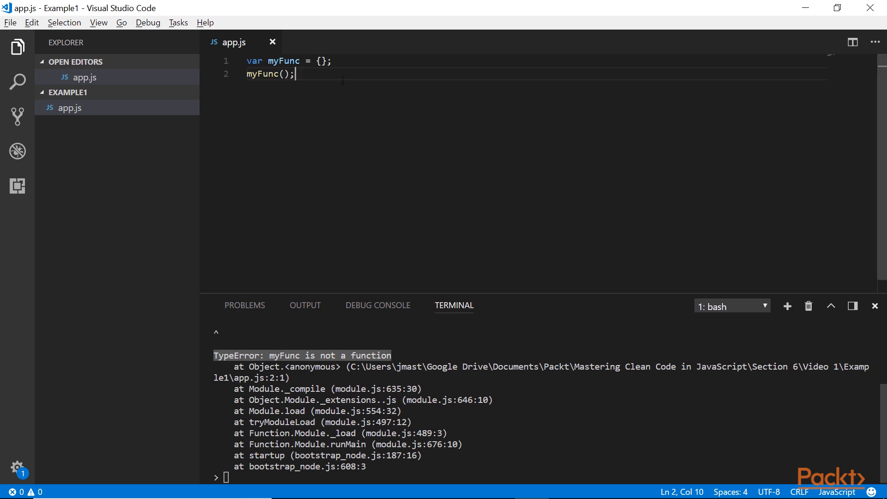
key(Ctrl+a)
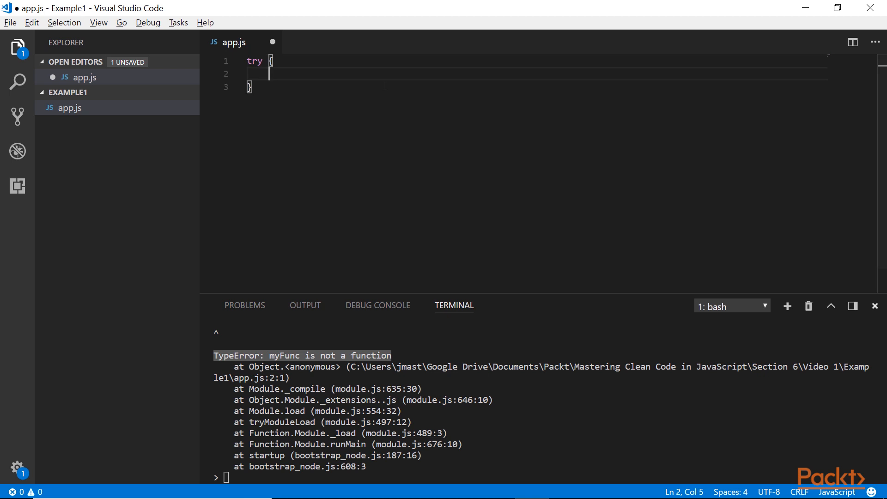
Wrap the bad call in try/catch(err) logging "Oops! Something went wrong..." and save.
text(var myFunc = {};)
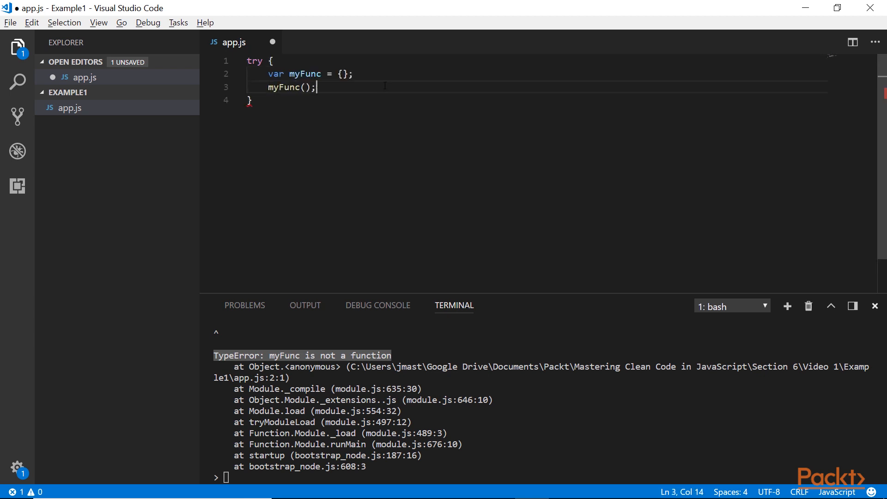
text(catch)
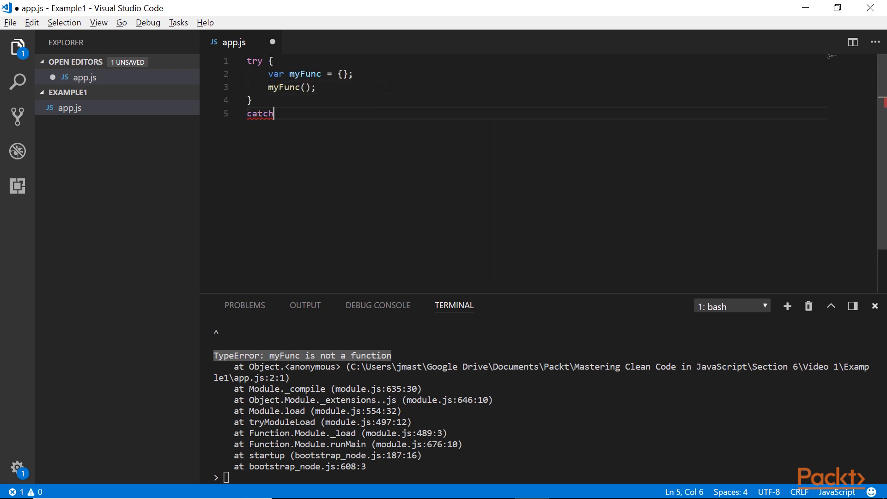
text((err) {)
text(console.l)
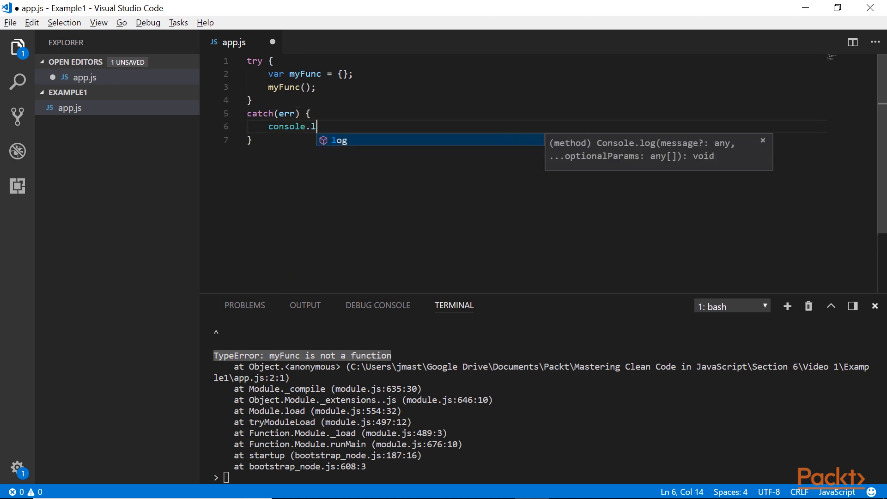
text(("O")
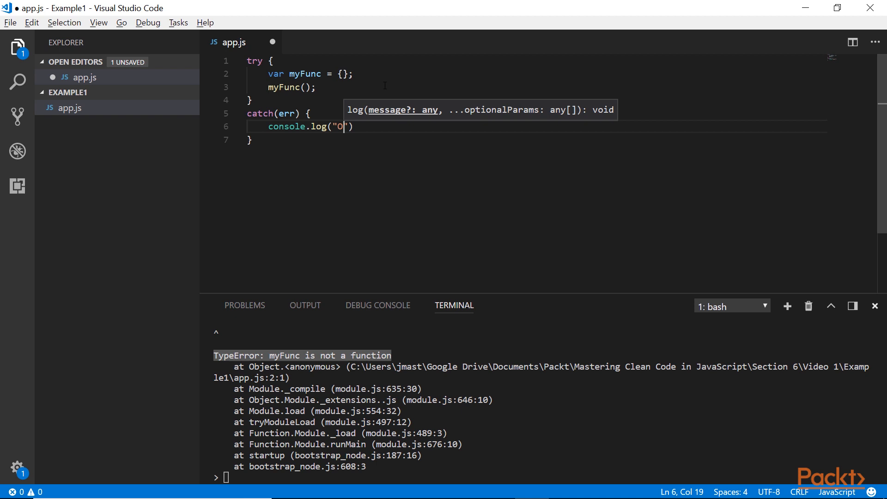
text(ops!)
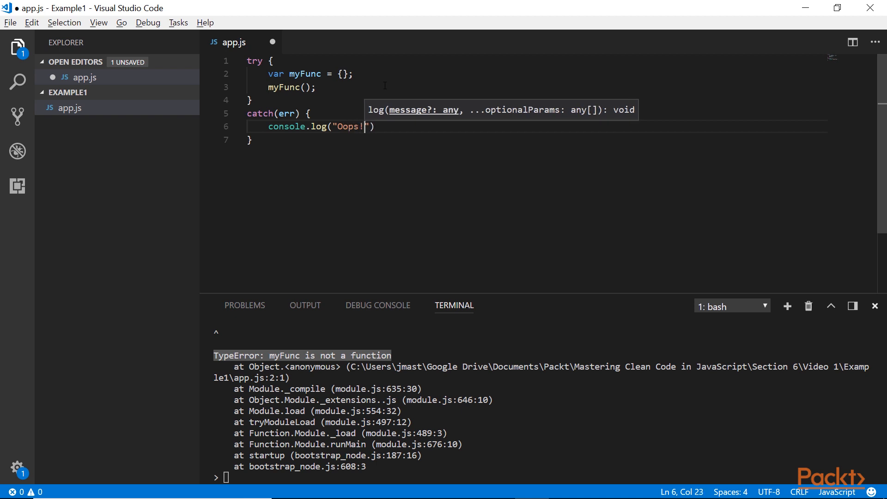
text(Something went wrong...)
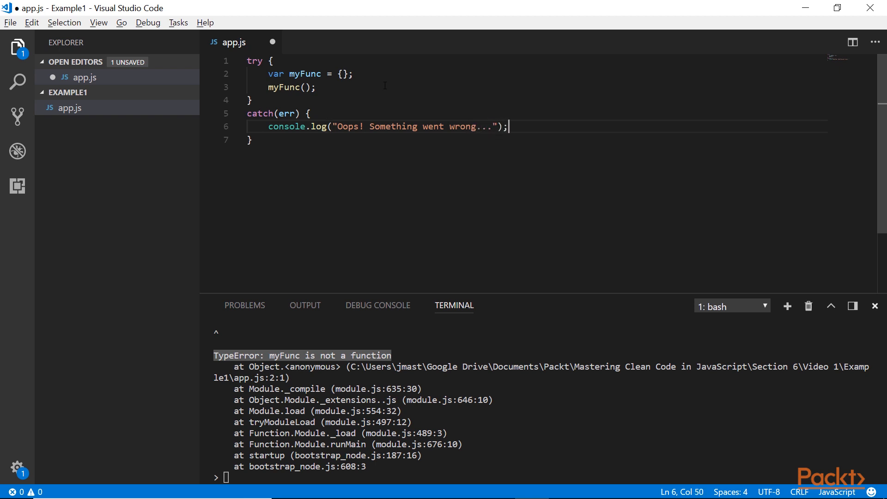
key(ctrl+s)
text(node app)
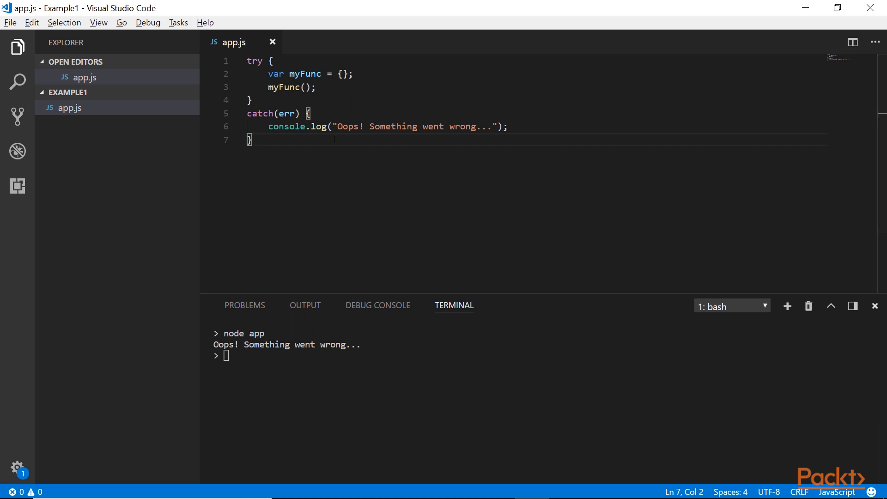
Add a finally block logging "Runs everytime..." and rerun to see both messages.
text(finally)
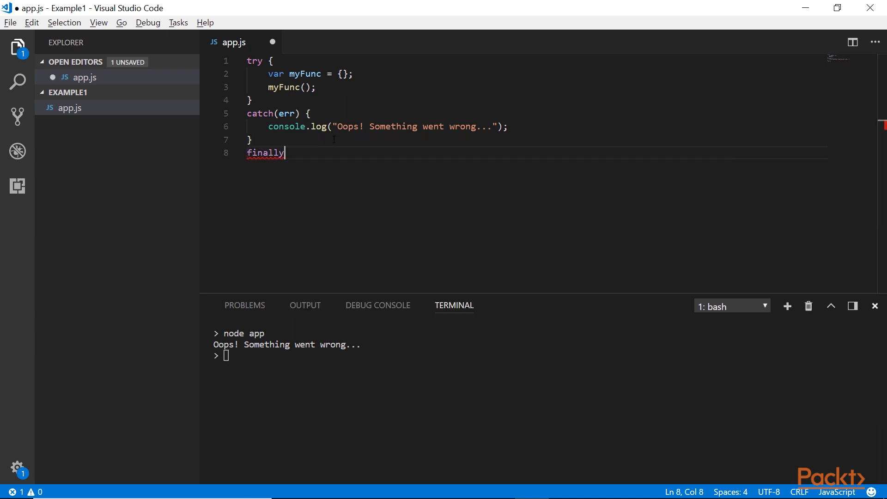
text({)
text(console.log(")
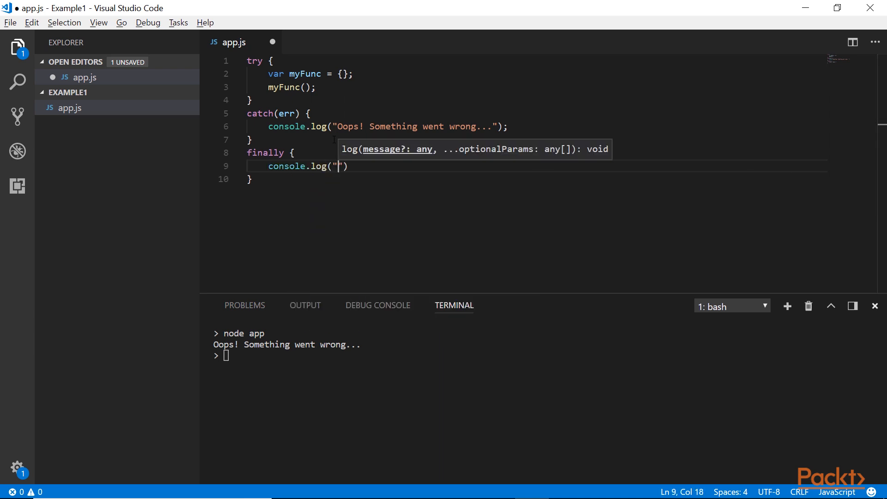
text(Runs everytime...)
click(545, 356)
text(nod)
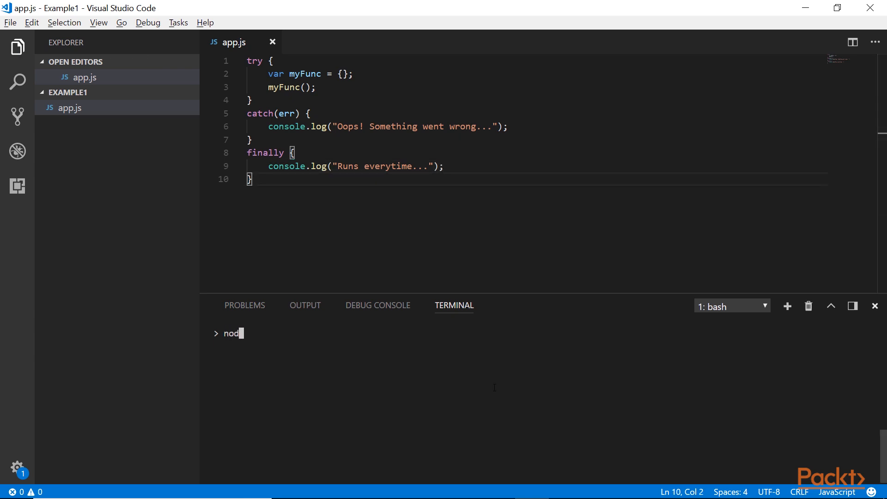
text(e app)
key(Enter)
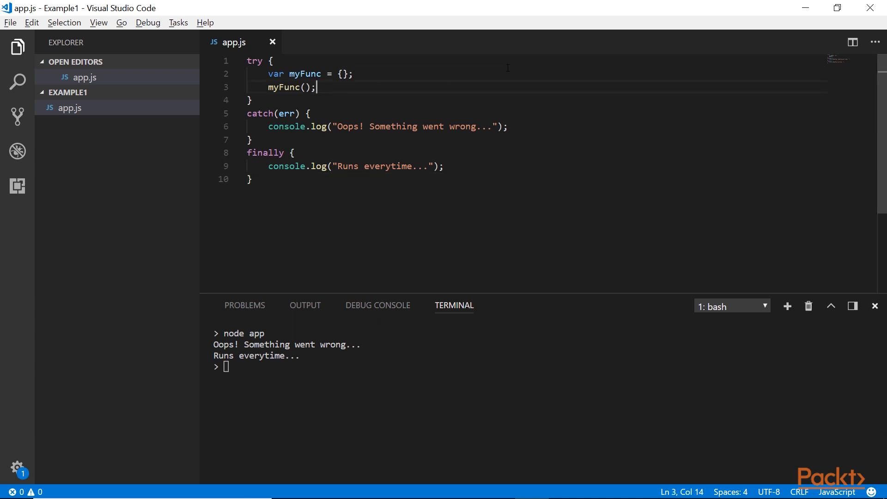
Comment out var myFunc and define function myFunc() logging "This...", then save.
text(//)
text(function)
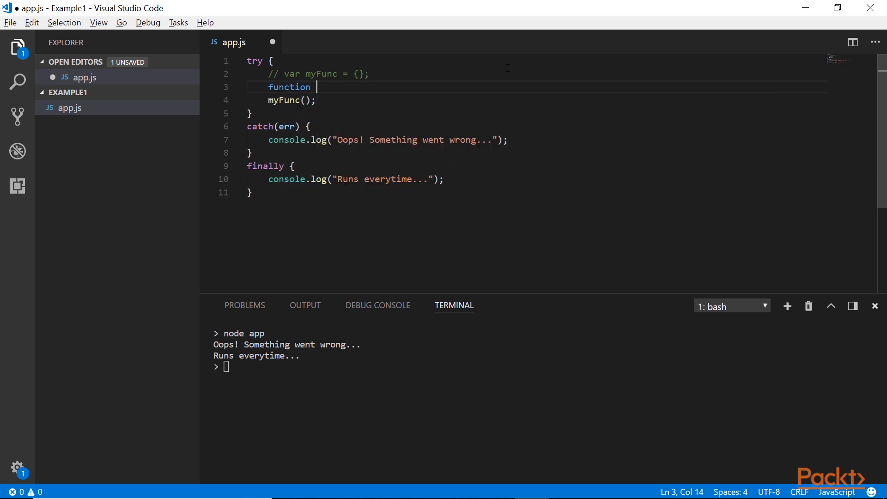
text(my)
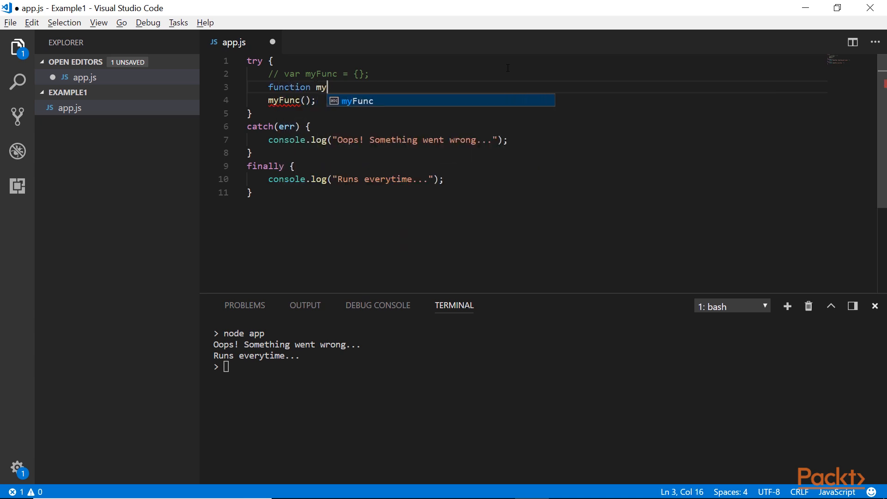
text(Func() {)
text(console.)
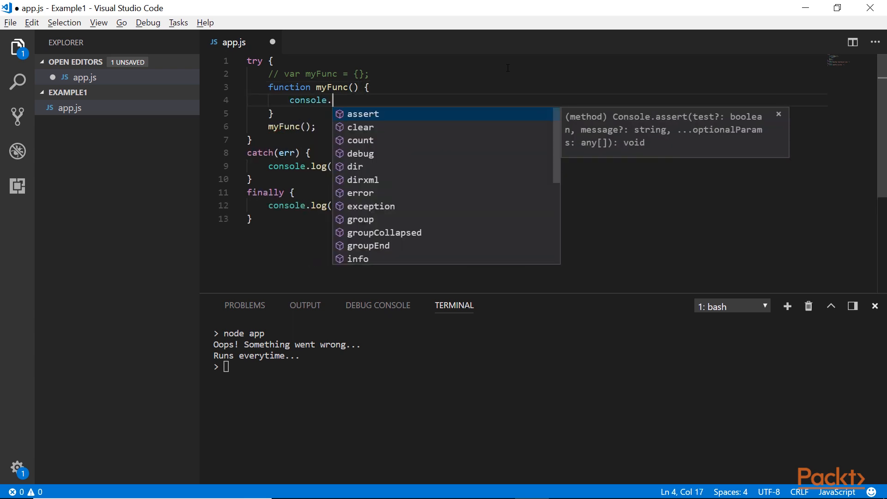
text(log("This")
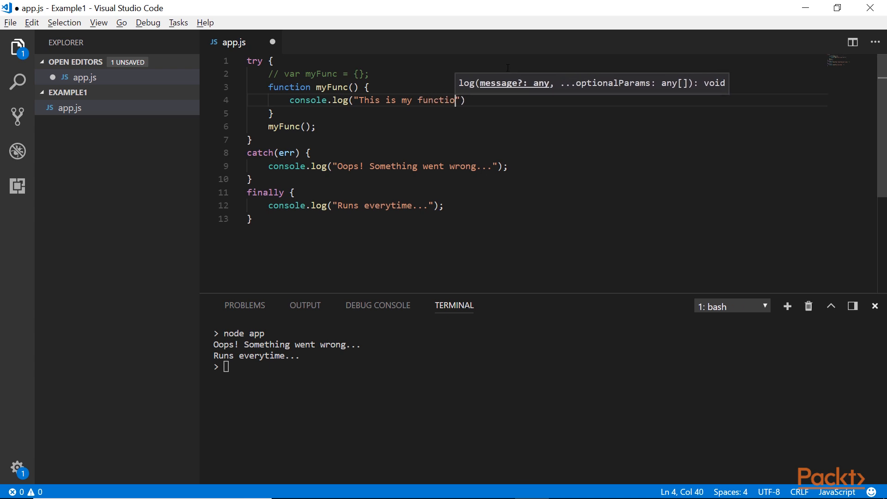
key(ctrl+s)
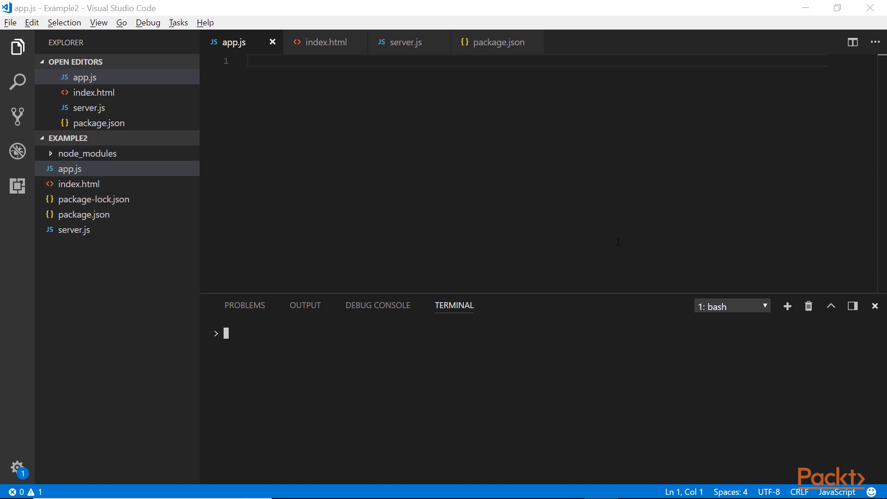
Show server.js, the Express server serving static files on port 3000.
click(405, 42)
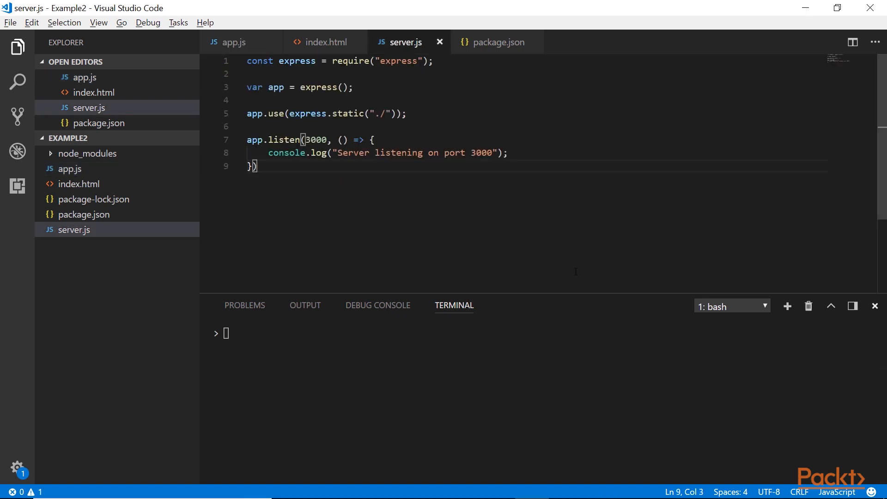
key(Ctrl+a)
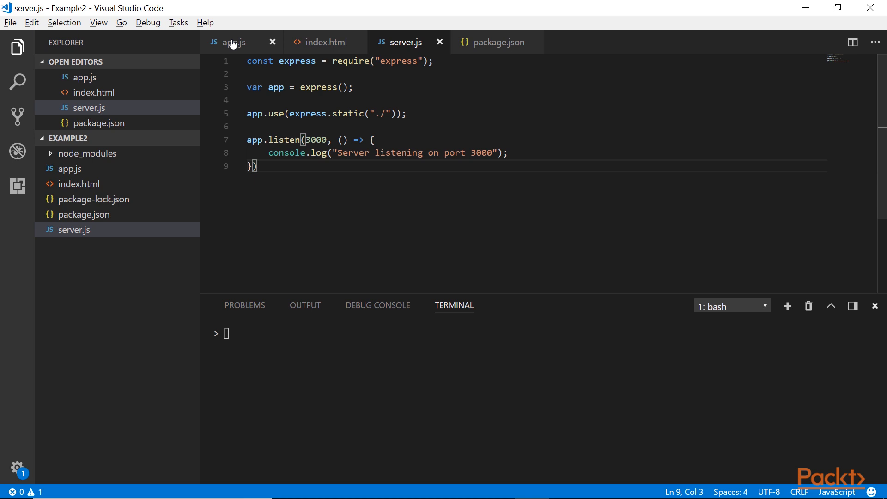
mouse_move(233, 43)
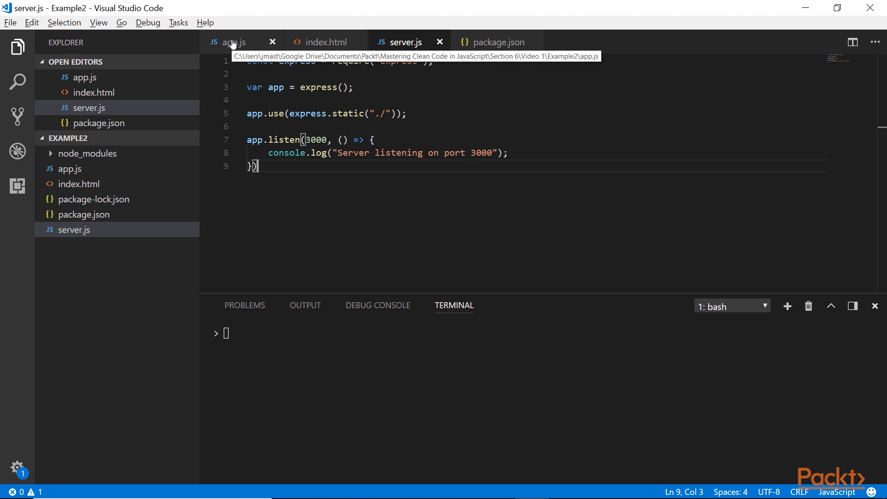
Start window.onerror = function() in the empty app.js.
click(233, 41)
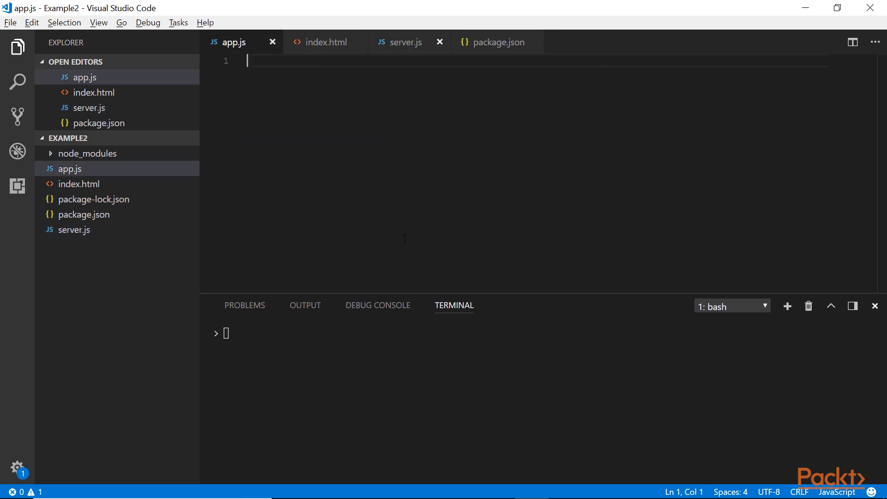
text(window.)
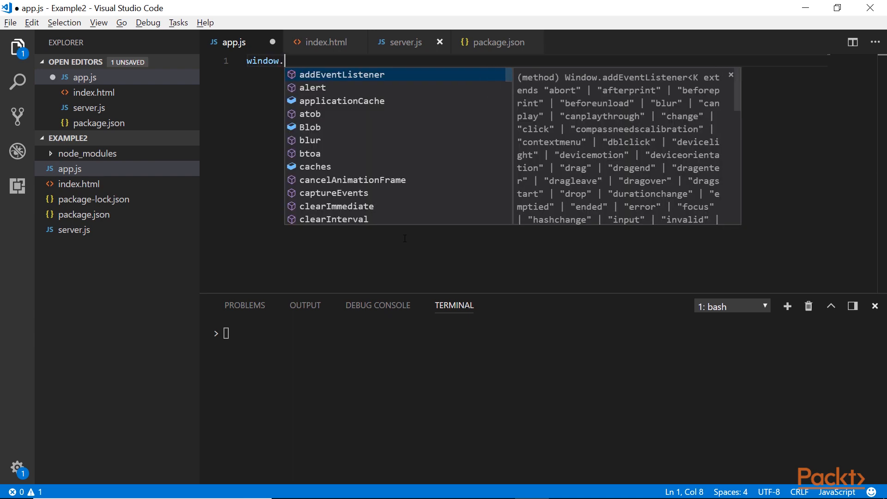
text(onerror)
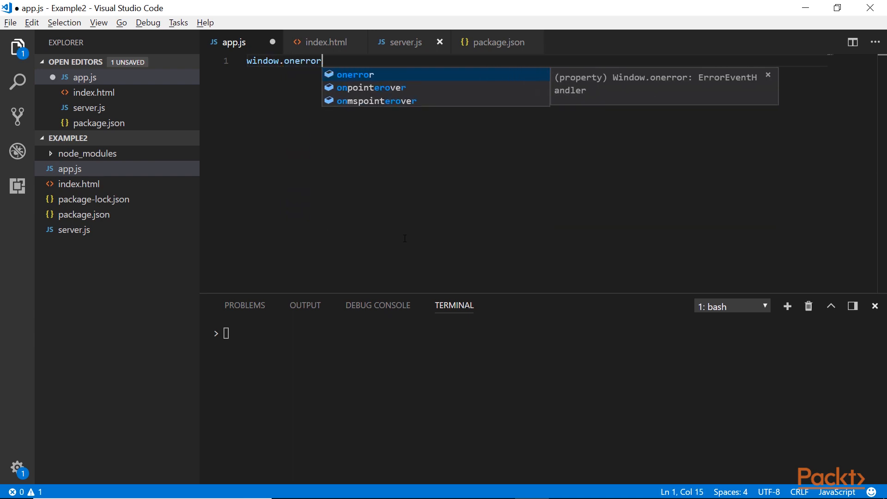
text(= fu)
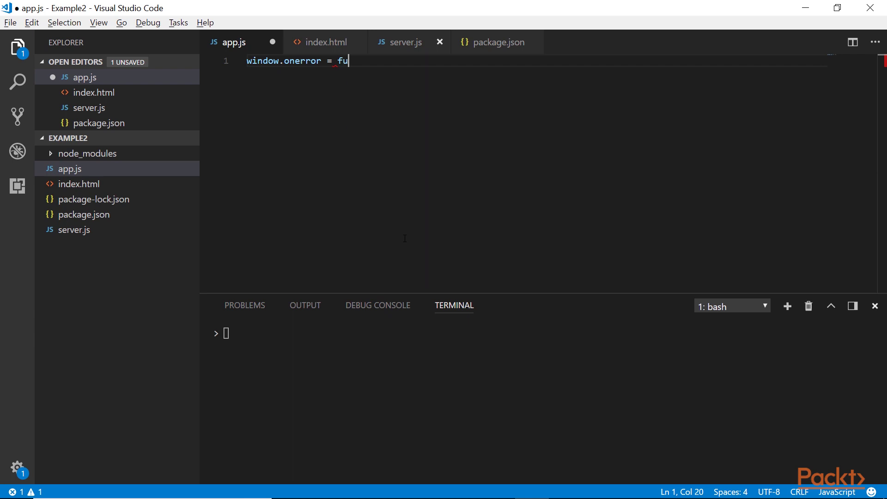
text(nction())
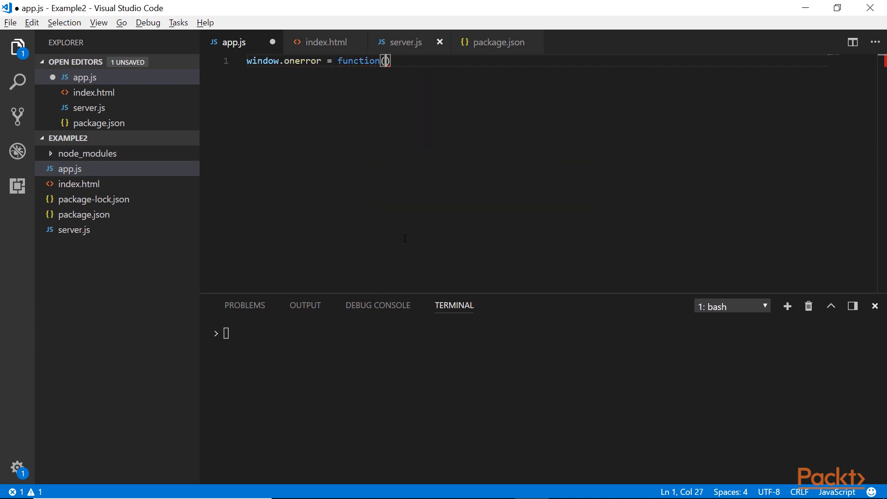
Add parameters message, source, lineNumber, colNumber, errorObject and open the body.
text(message,)
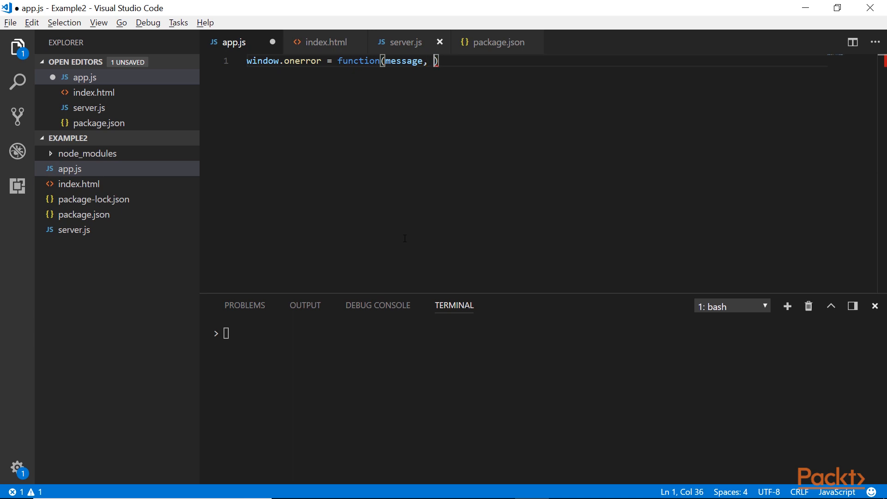
text(so)
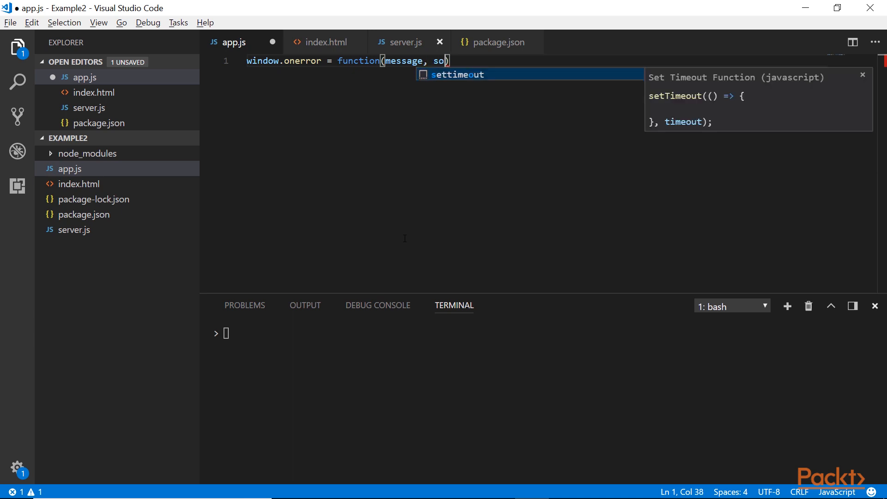
text(source,)
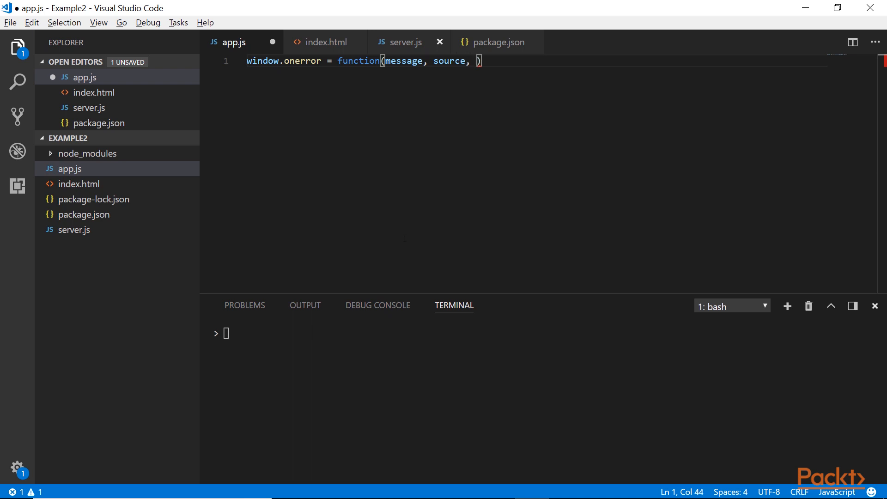
text(li)
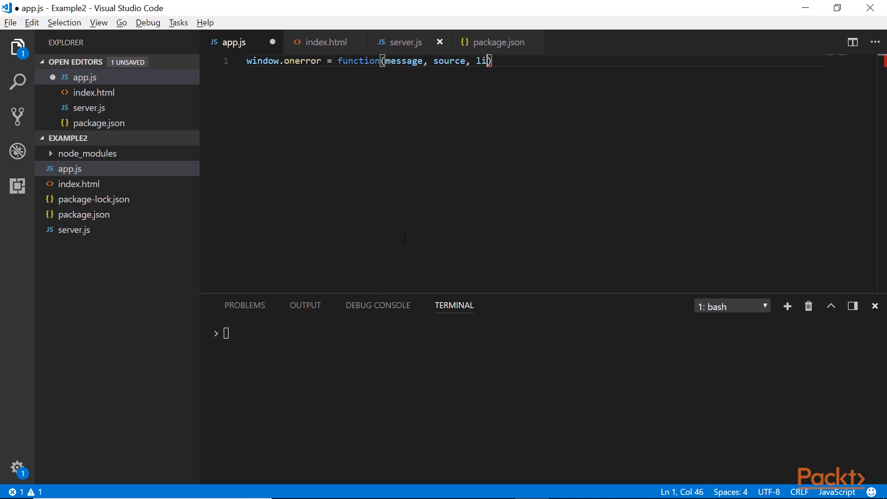
text(neNumber,)
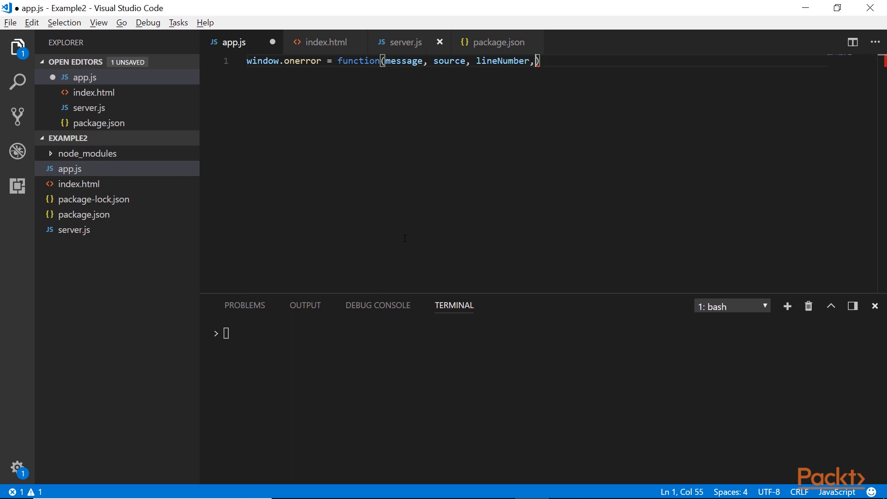
text(colN)
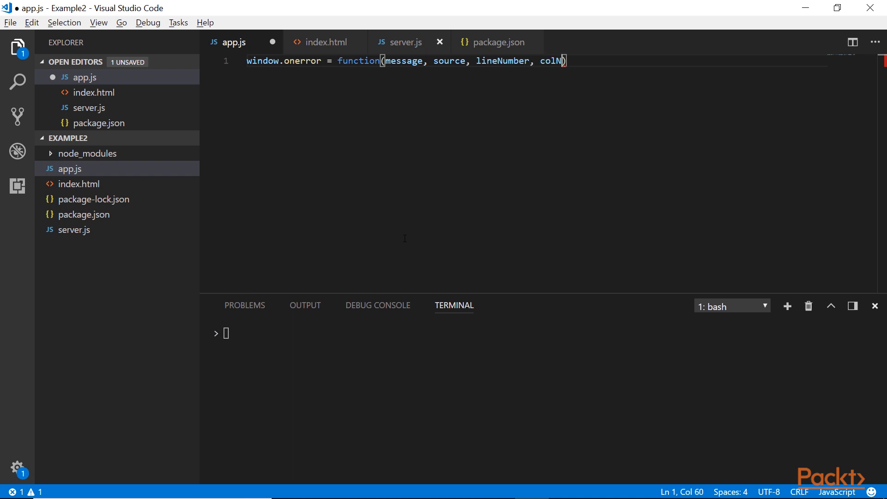
text(umber, e)
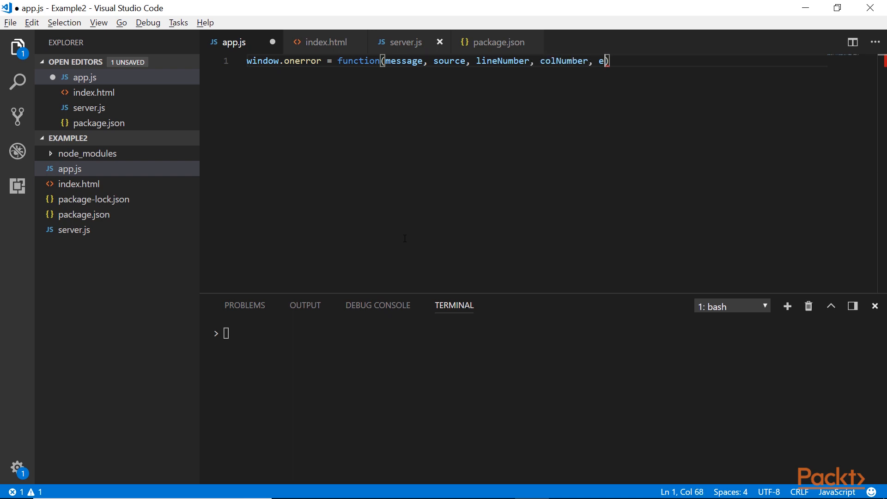
text(rrorObj)
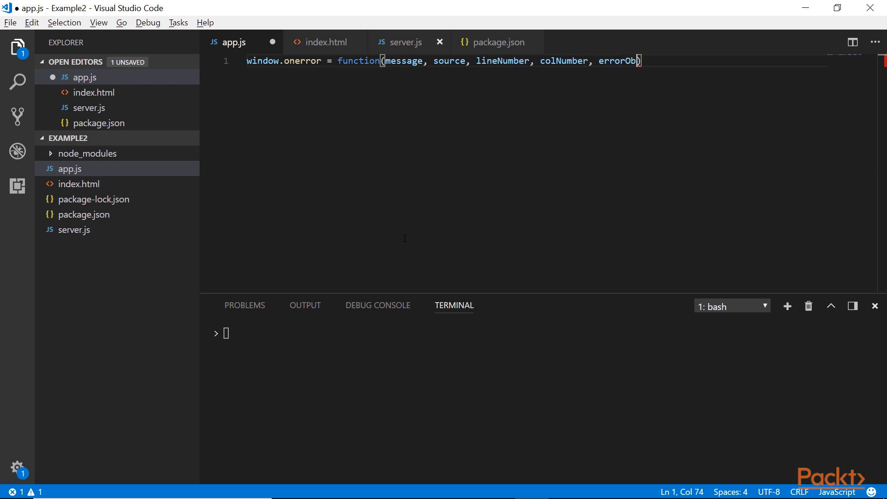
text(ject)
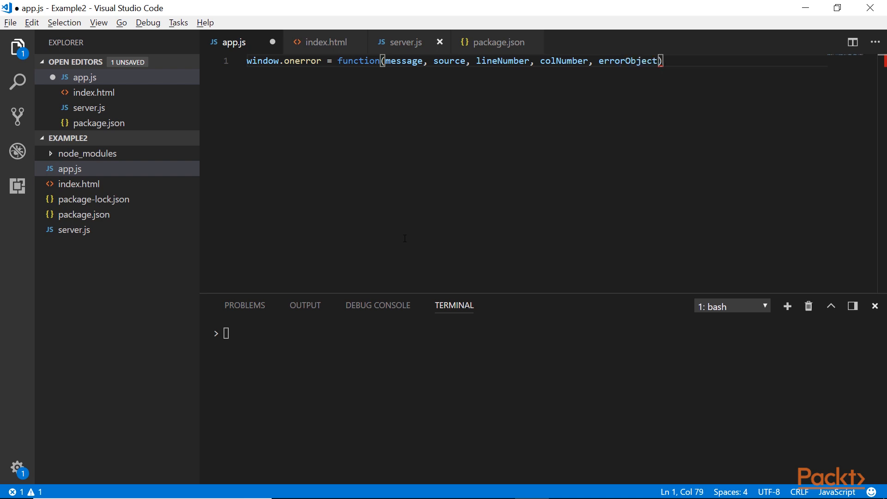
text({)
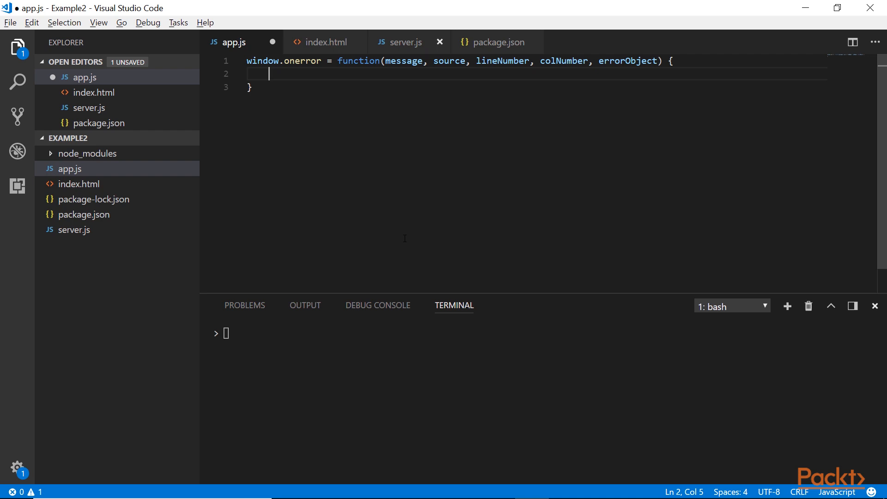
Log the Error Details header, message, source and line number in the handler.
text(console.log(`)
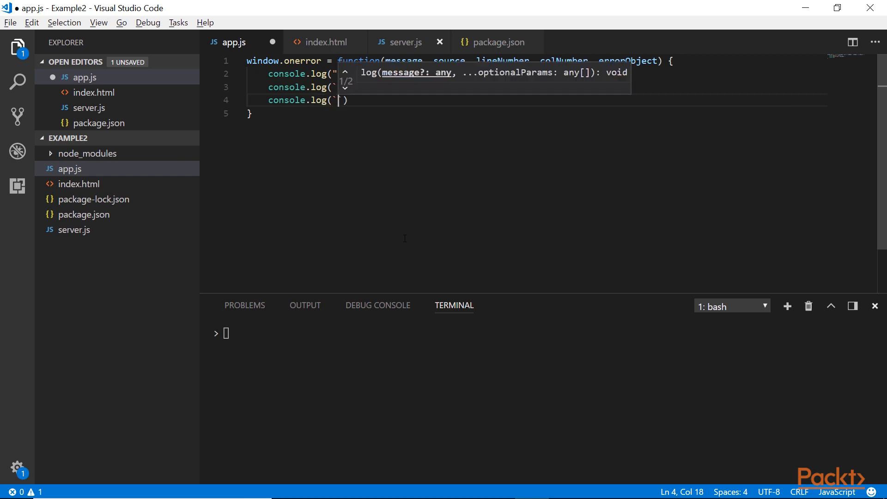
text(Source: $)
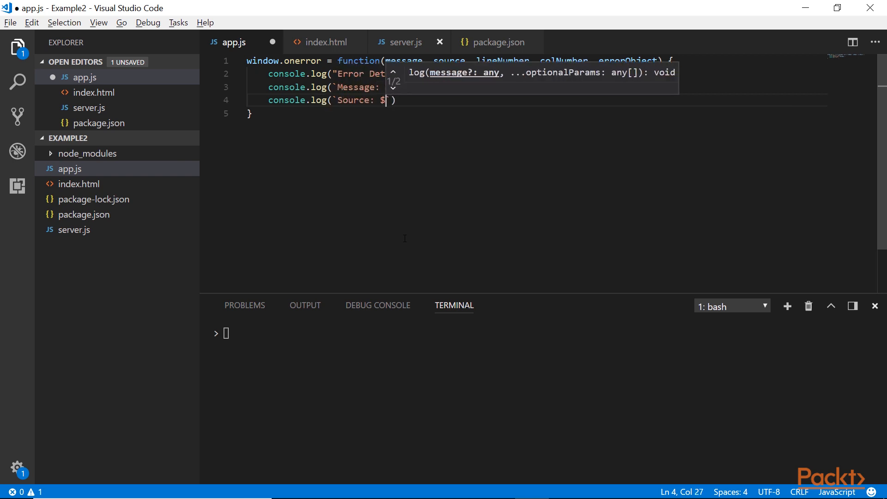
text({)
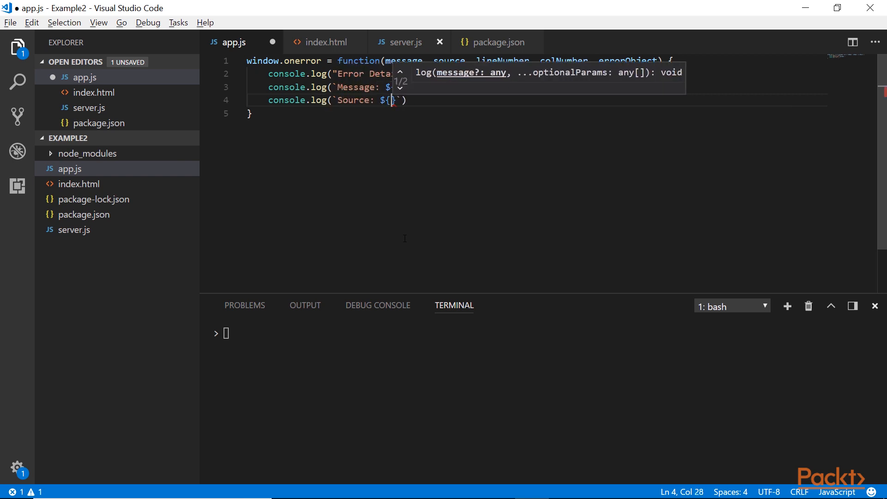
text(source)
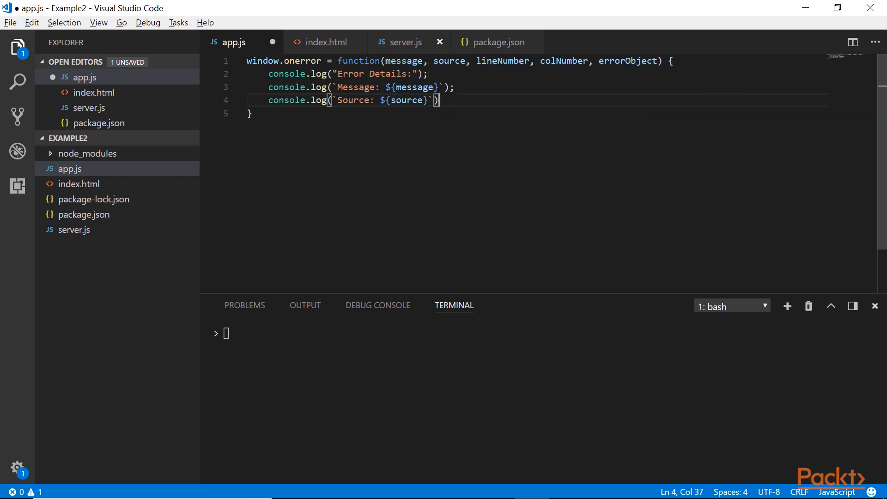
text(console.log(`Line number: ${)
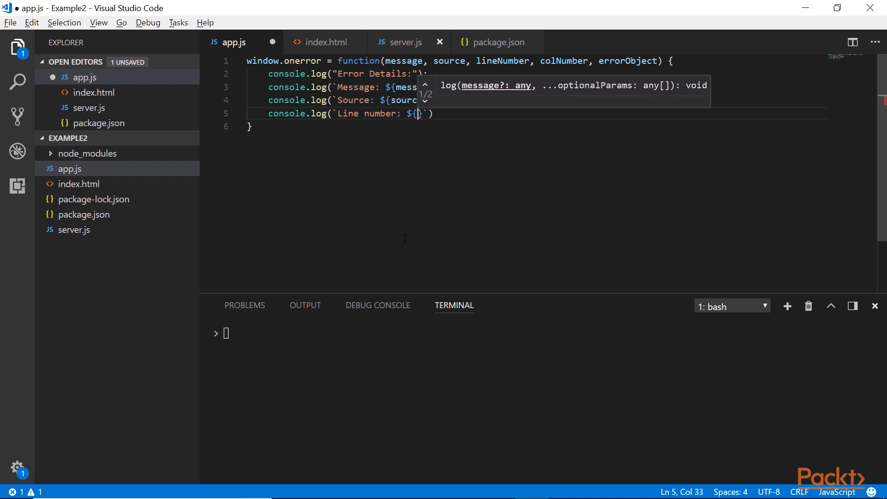
text(lineNumber)
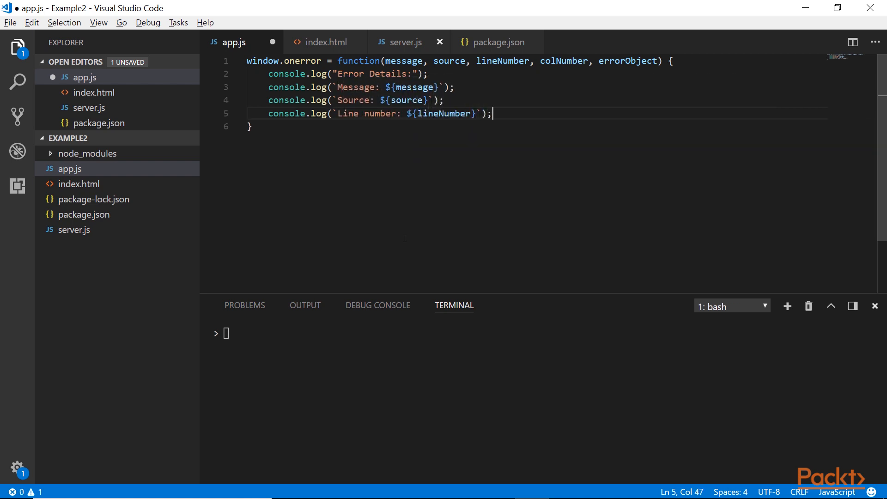
Log the column number and the error object, leaving blank lines below the handler.
text(console.log()
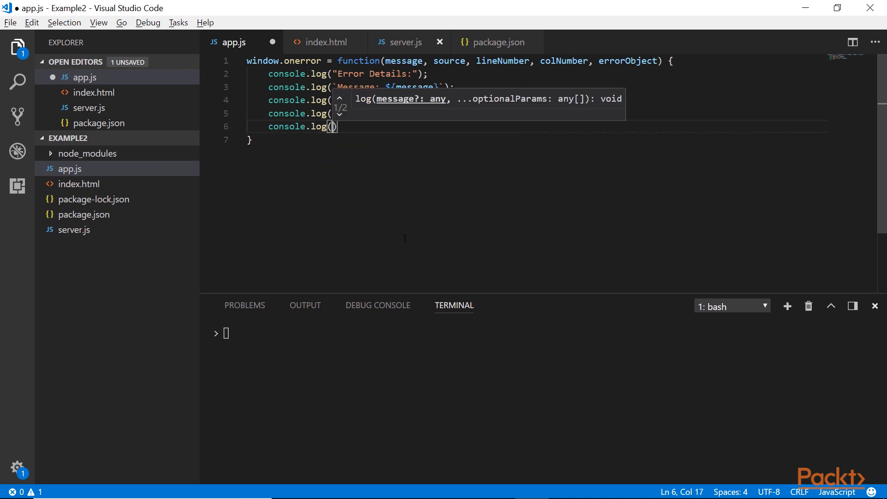
text(`Col number: ${)
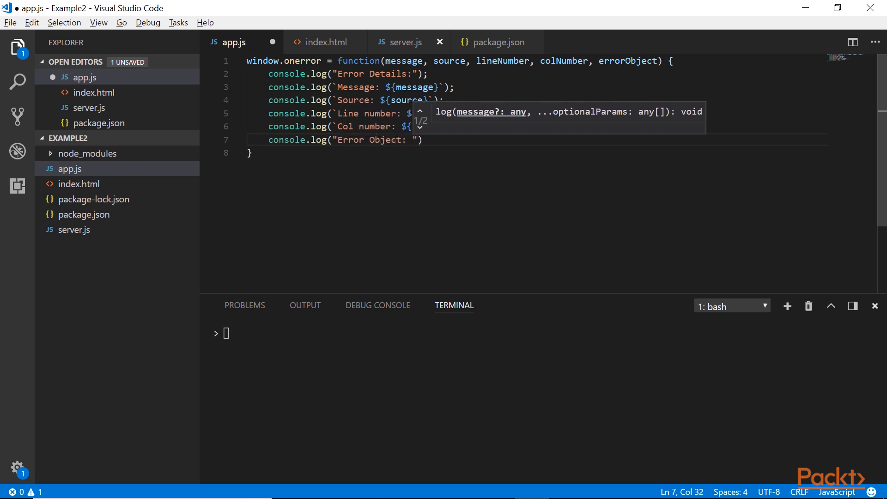
text(,)
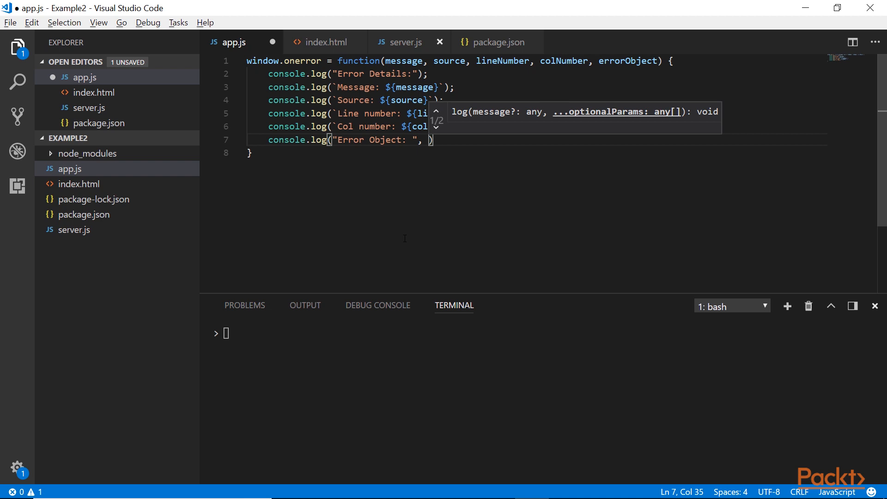
text(errorObject)
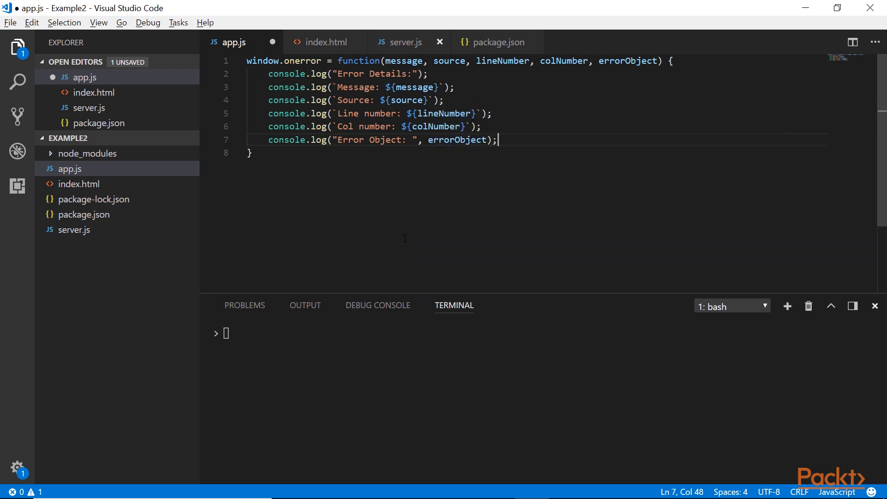
key(Enter)
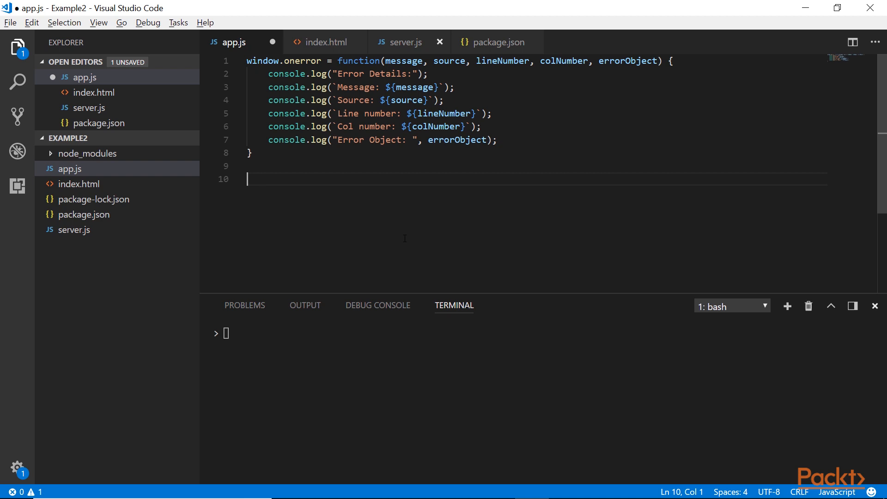
Add var func = {}; func(); below the handler and start the server with npm start.
text(var func = {};)
text(func();)
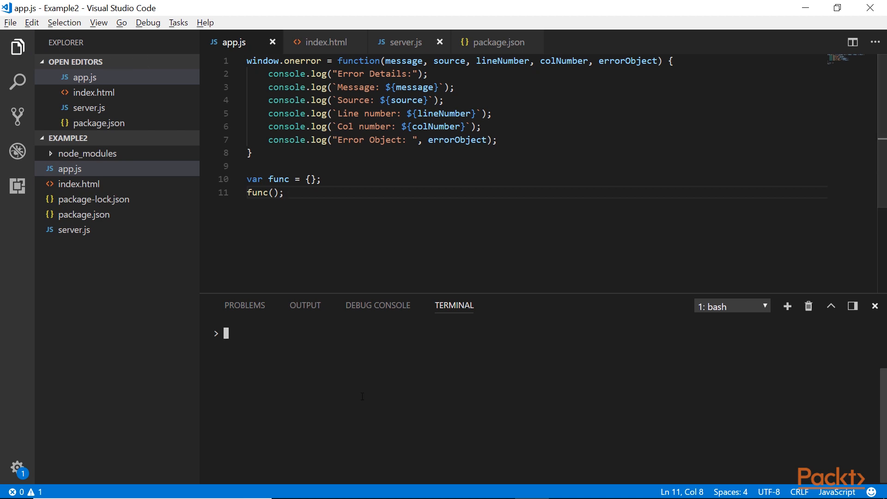
text(npm star)
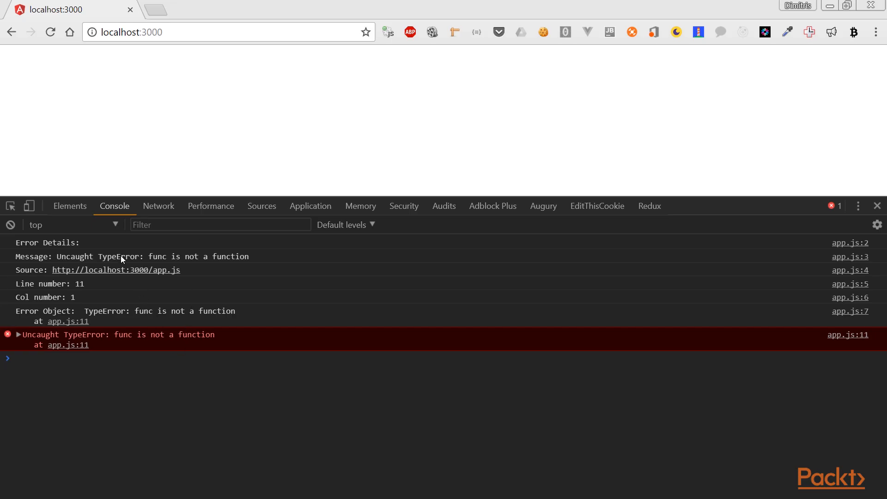
mouse_move(251, 260)
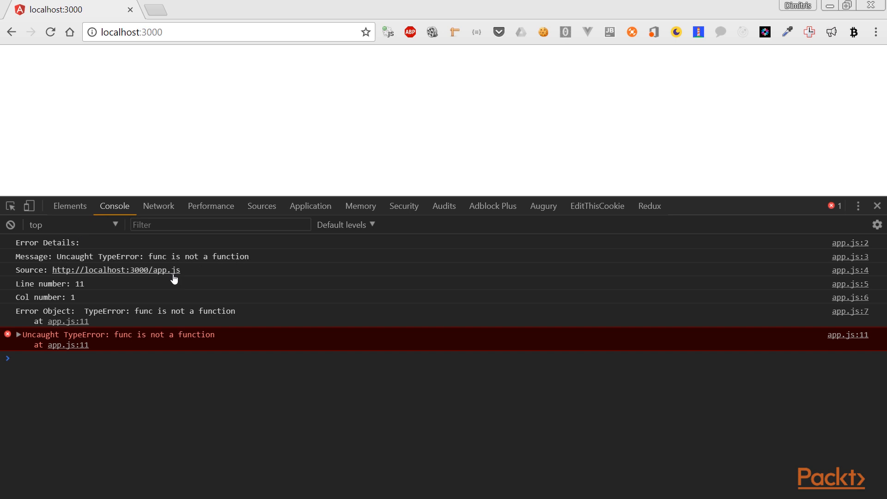
mouse_move(95, 290)
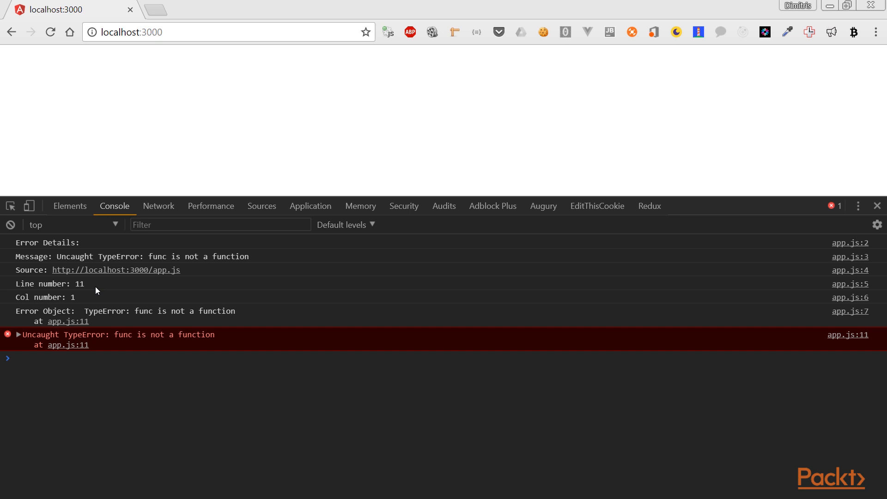
mouse_move(268, 296)
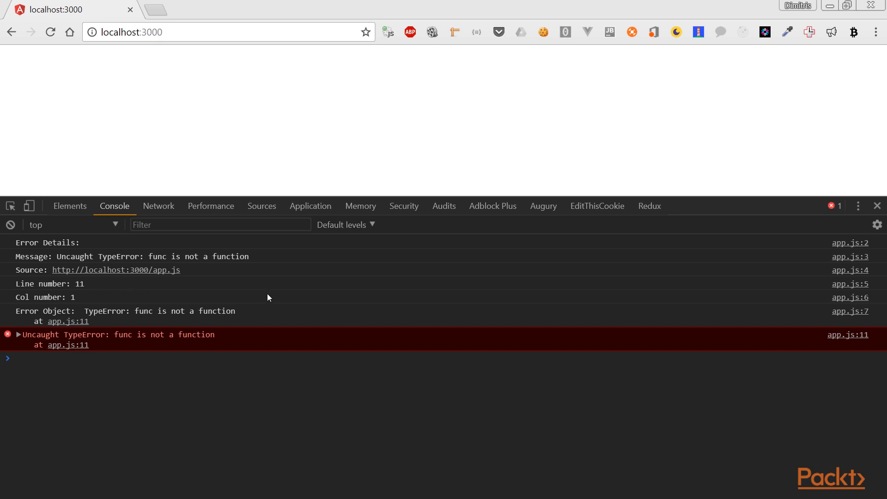
mouse_move(282, 292)
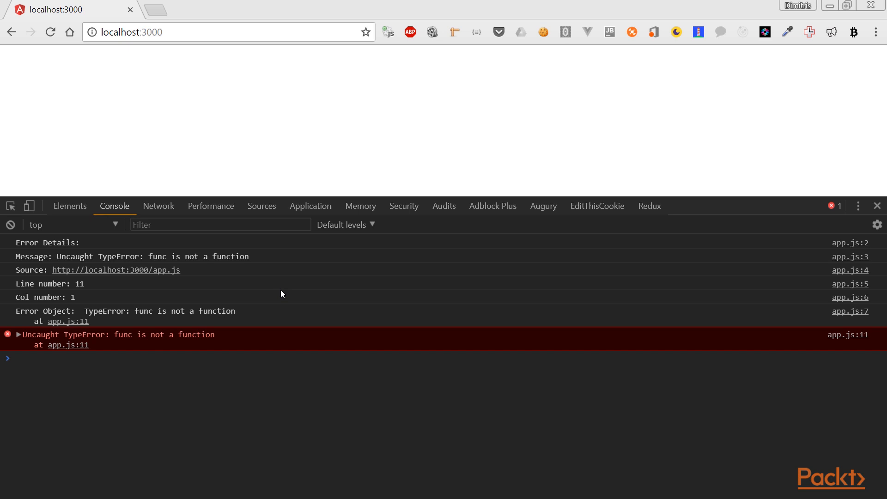
mouse_move(241, 296)
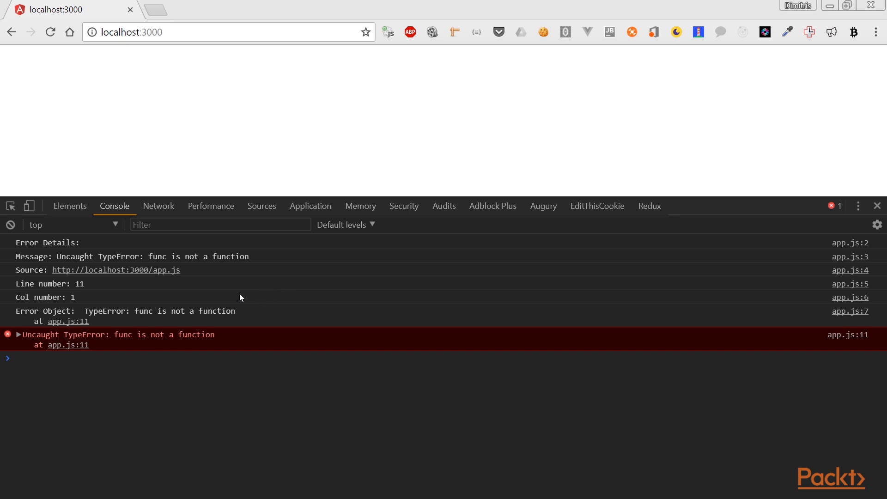
click(17, 334)
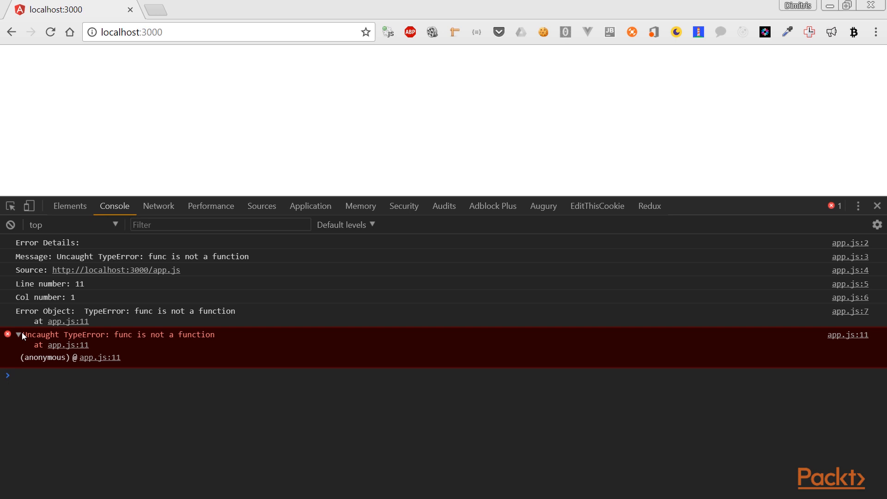
click(18, 335)
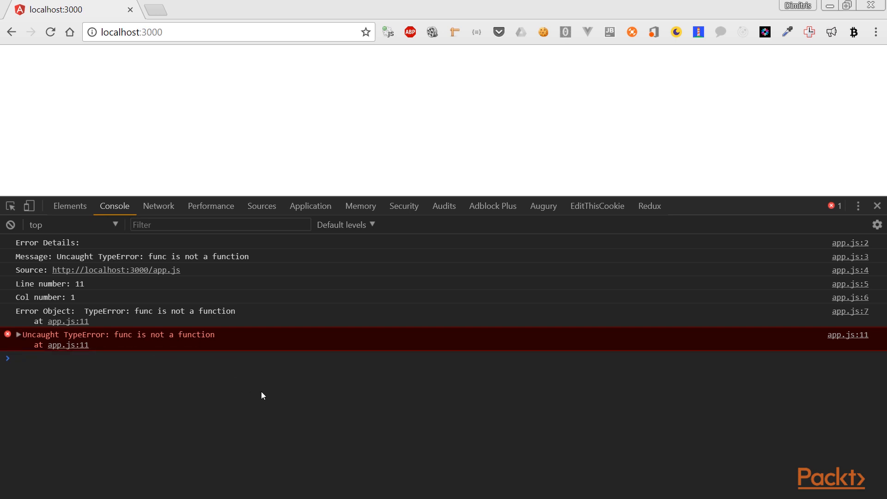